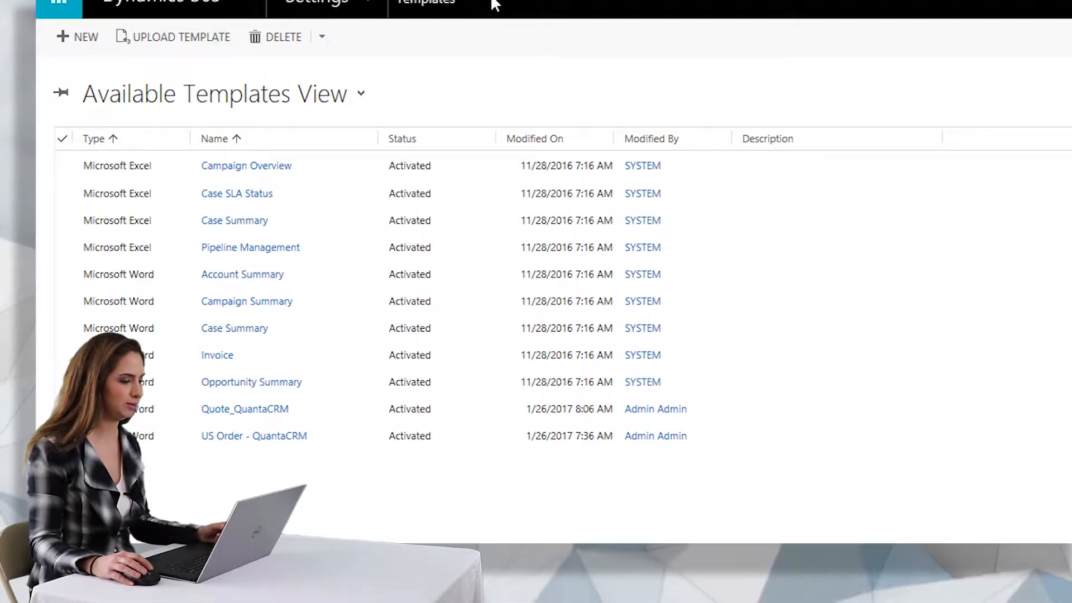
mouse_move(354, 517)
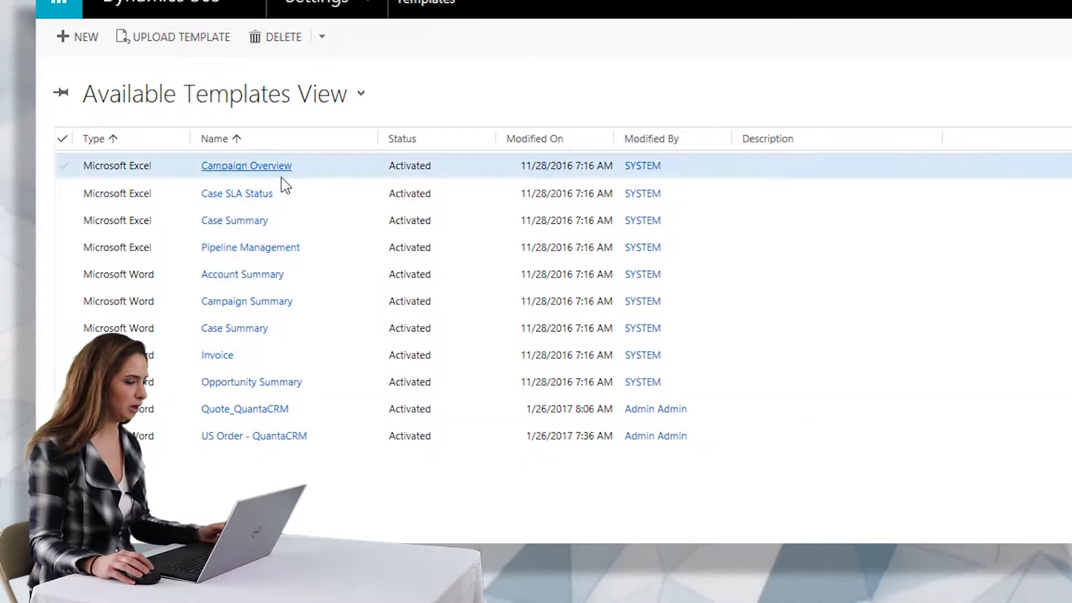
Start a new Word Template and choose Account as the entity it is based on.
click(235, 220)
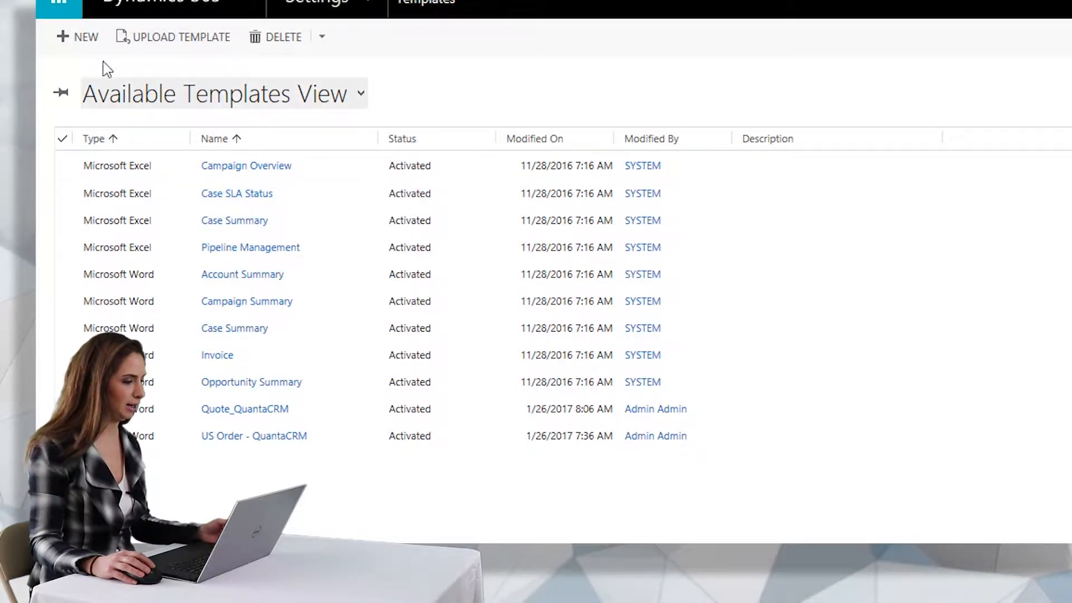
click(77, 37)
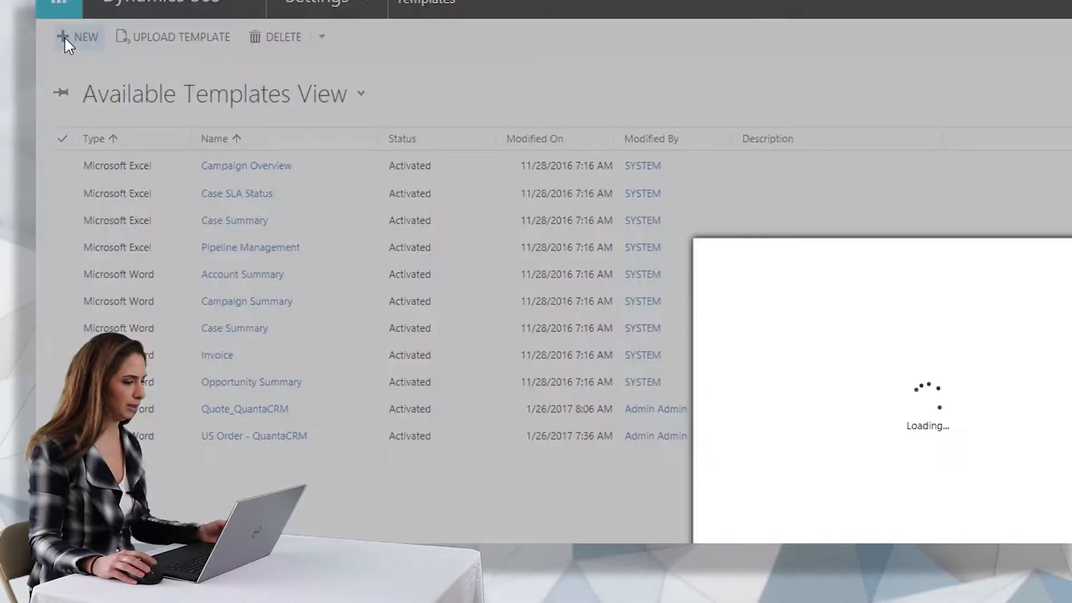
click(78, 37)
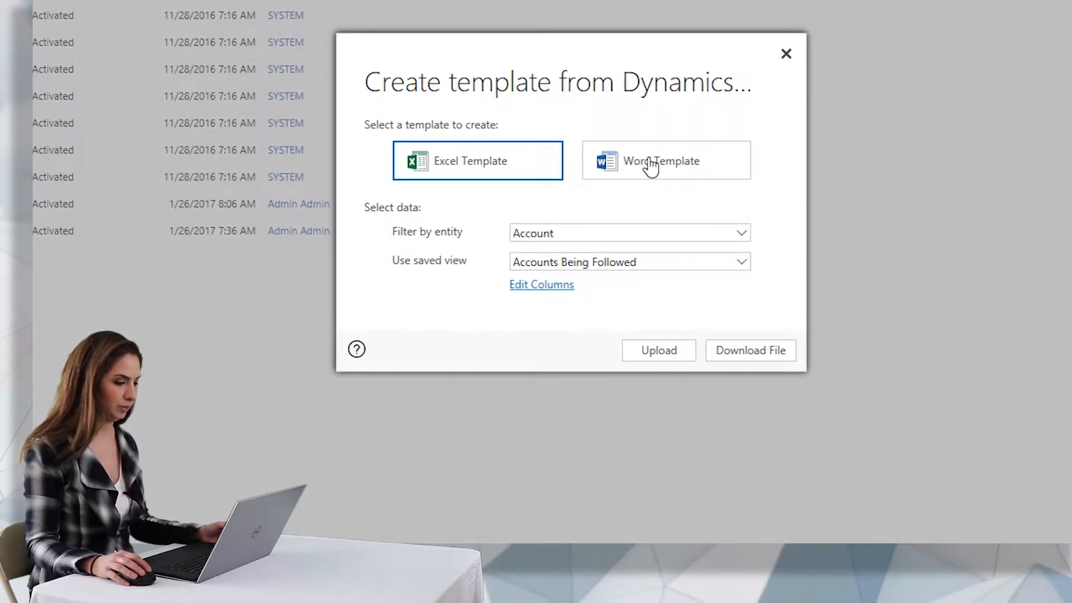
mouse_move(403, 136)
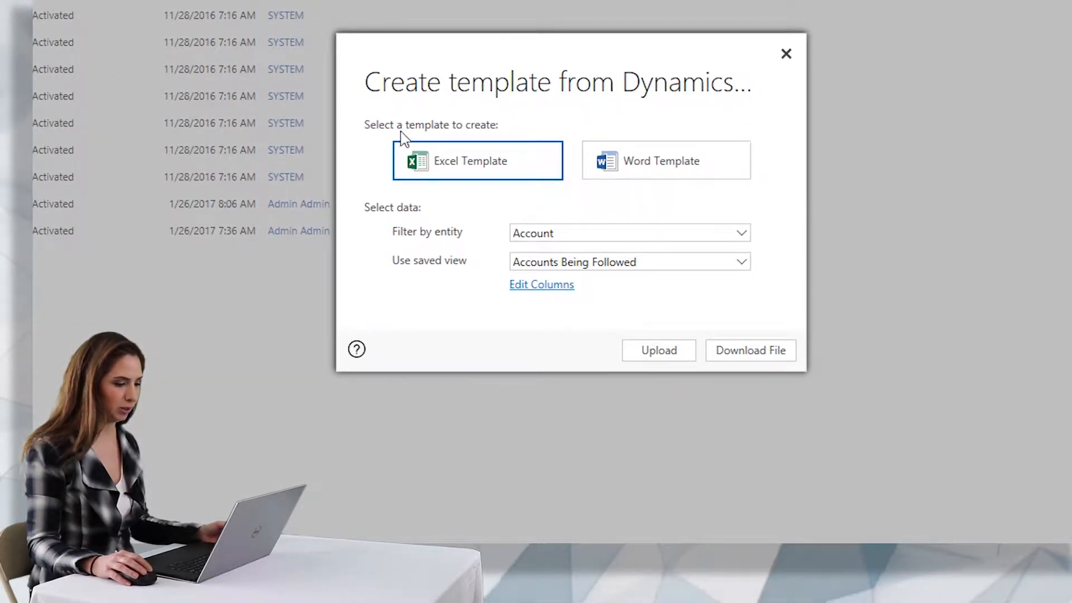
mouse_move(695, 172)
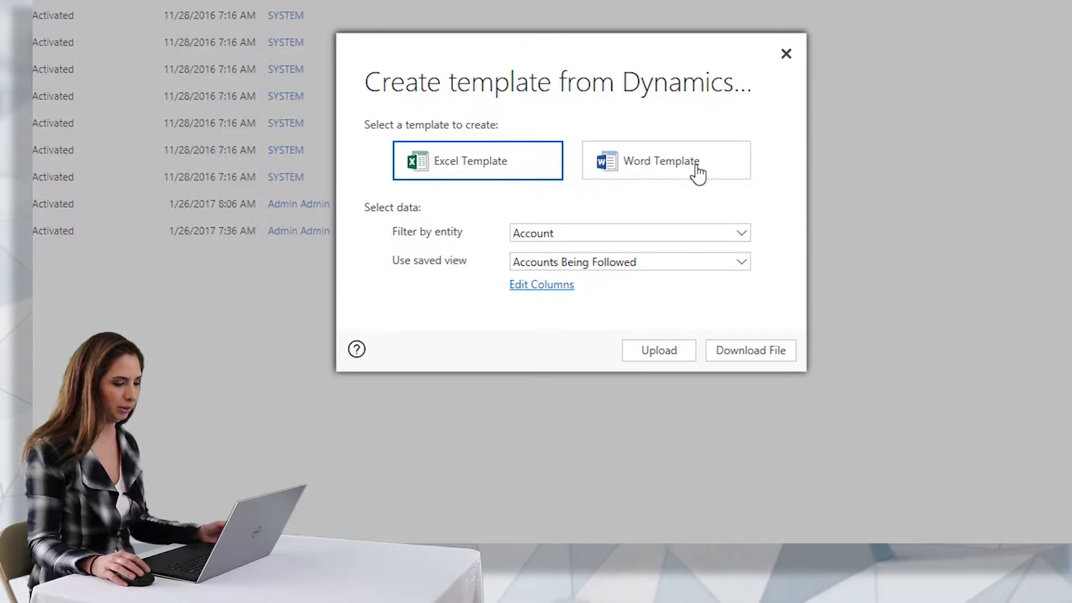
click(665, 161)
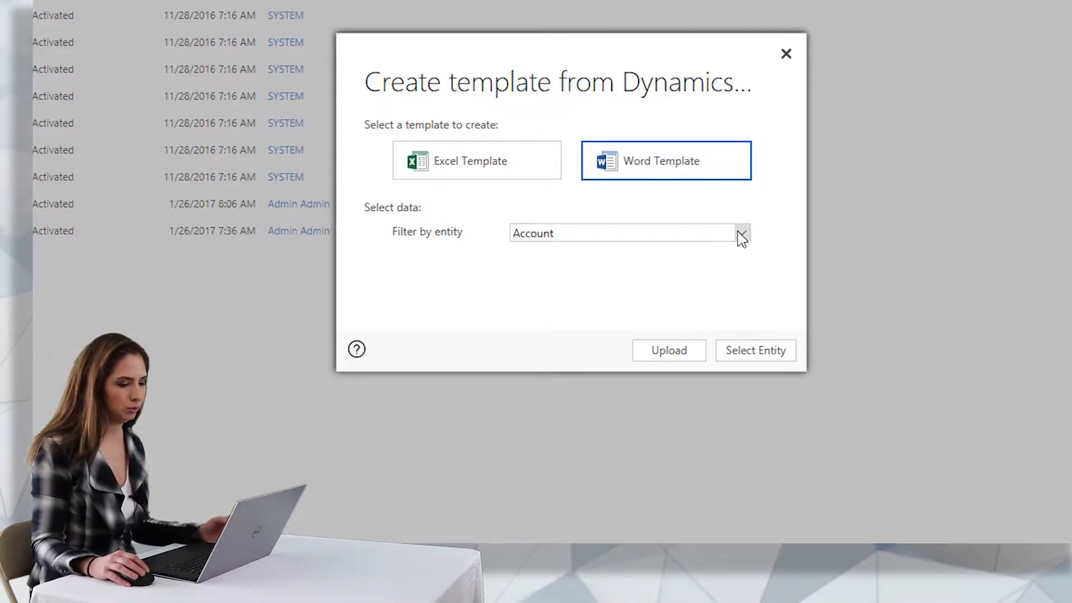
click(741, 232)
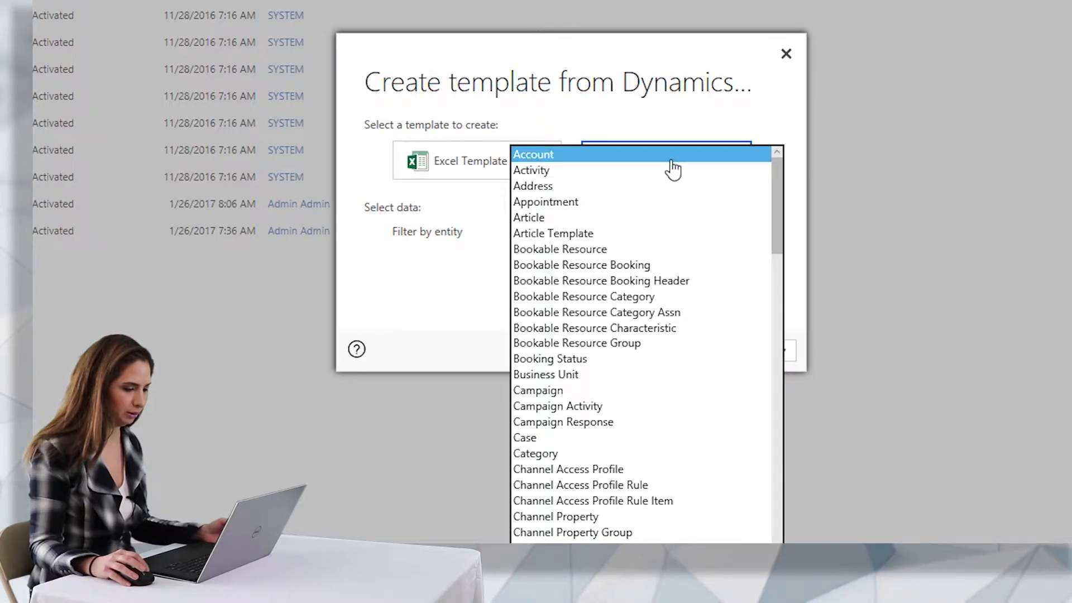
click(534, 154)
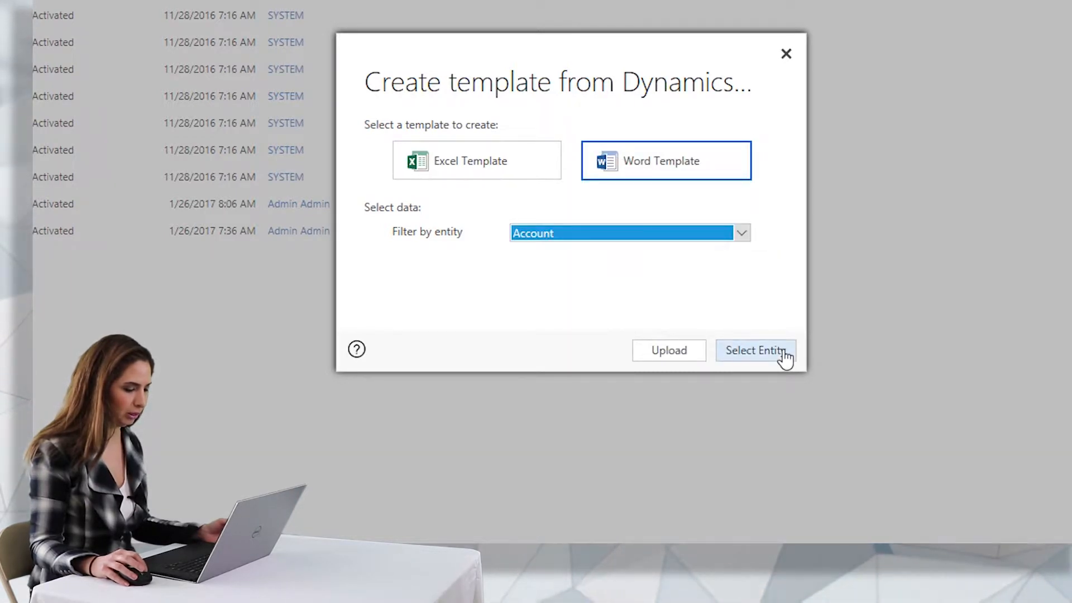
Mark the customer address and email sender 1:N relationships for the Account template.
click(756, 350)
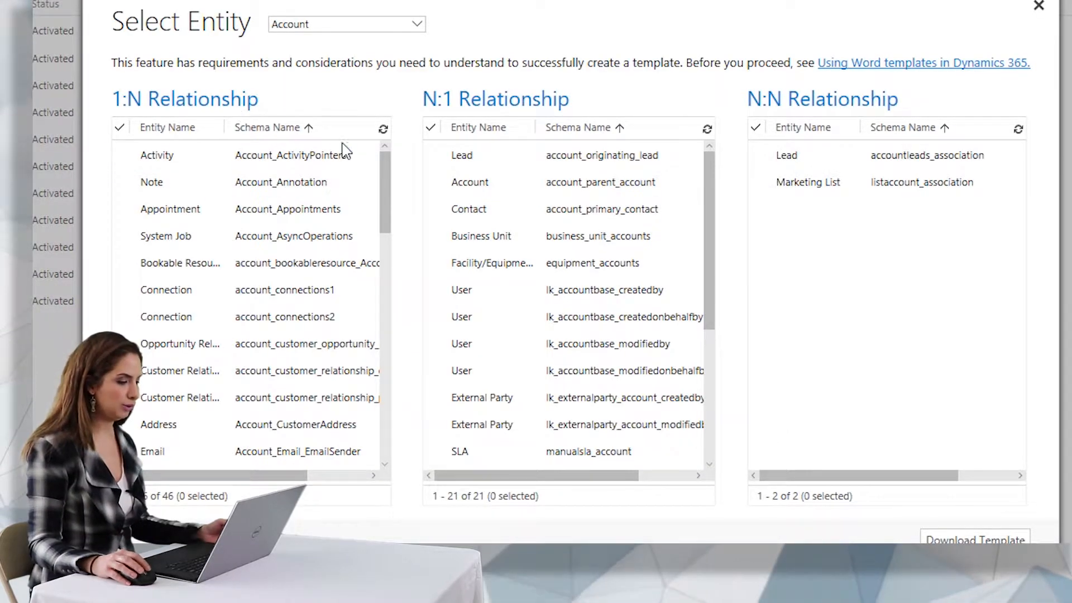
scroll(down, 3)
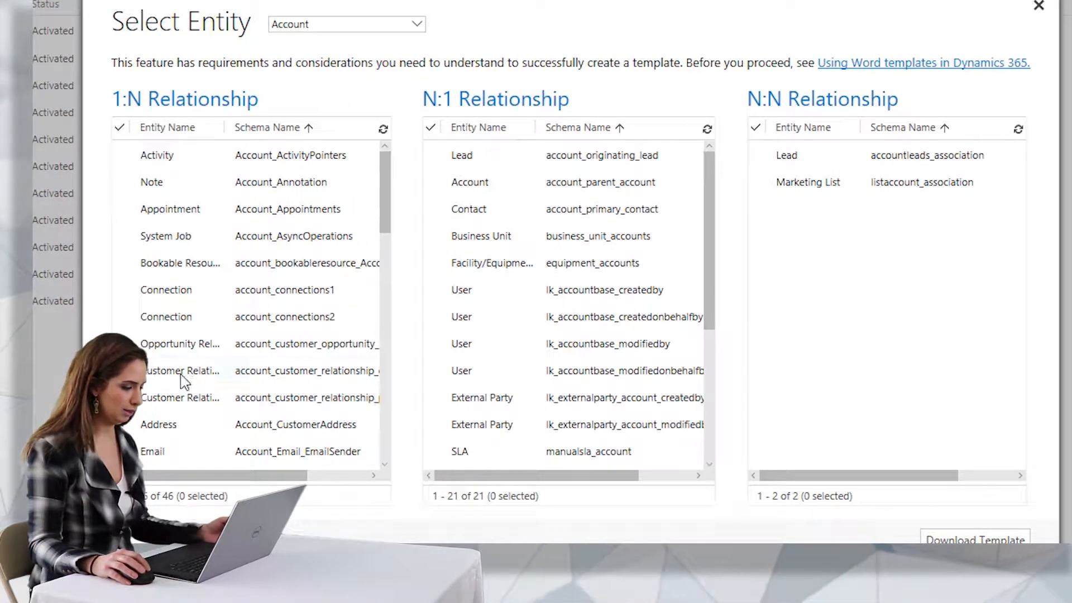
click(157, 424)
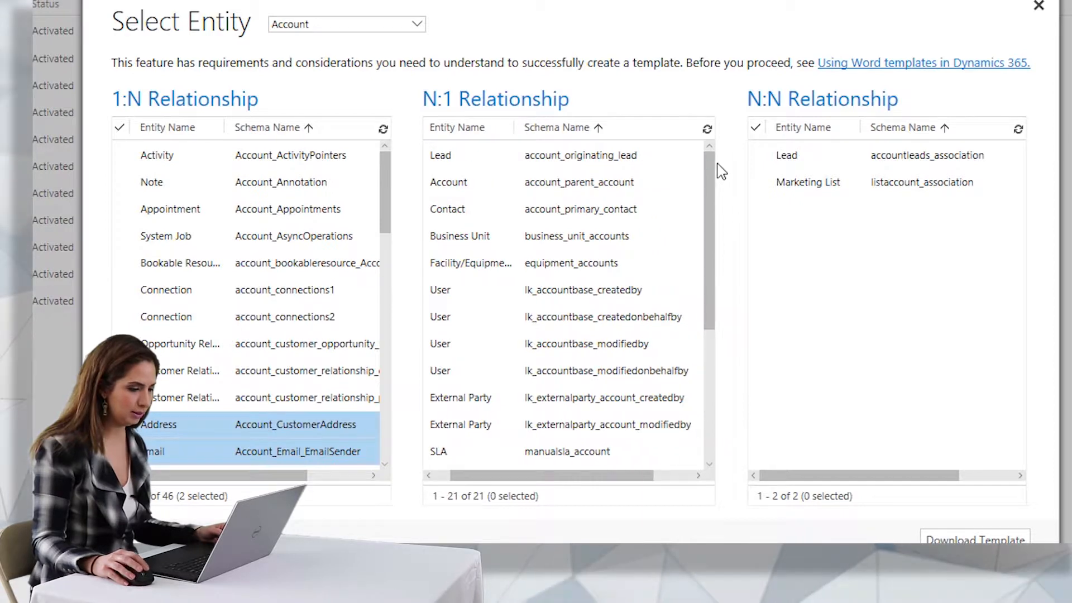
scroll(down, 3)
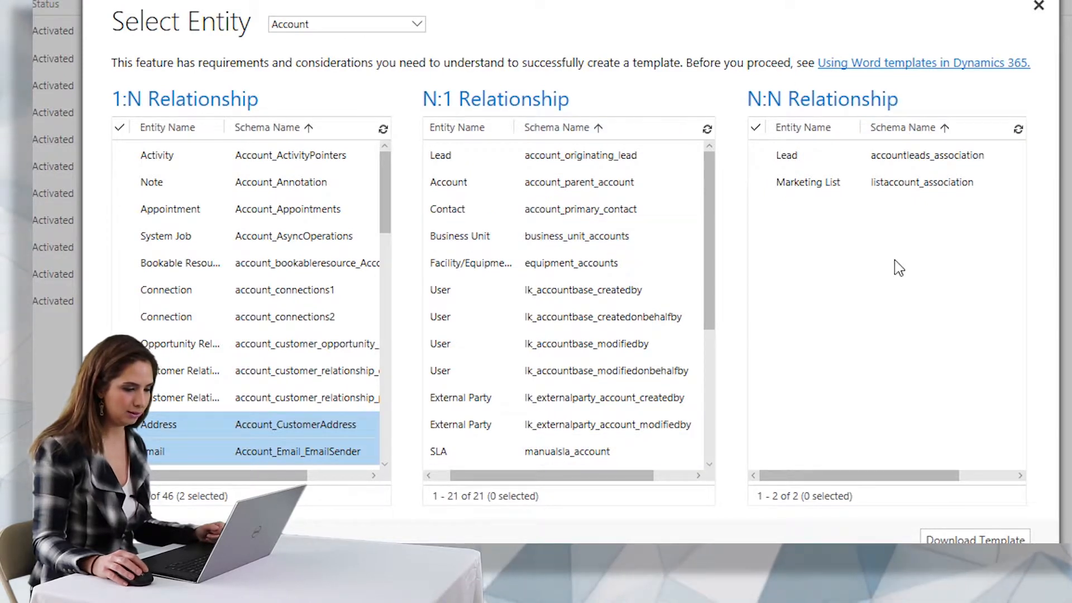
mouse_move(419, 269)
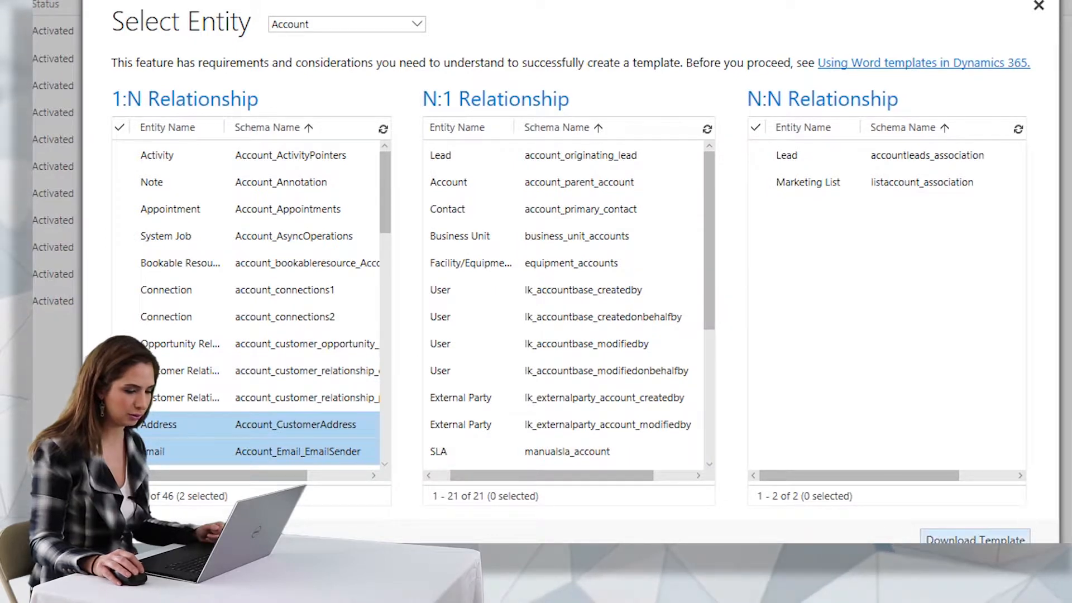
Download the Account Word template, save it and open it in Word.
click(973, 539)
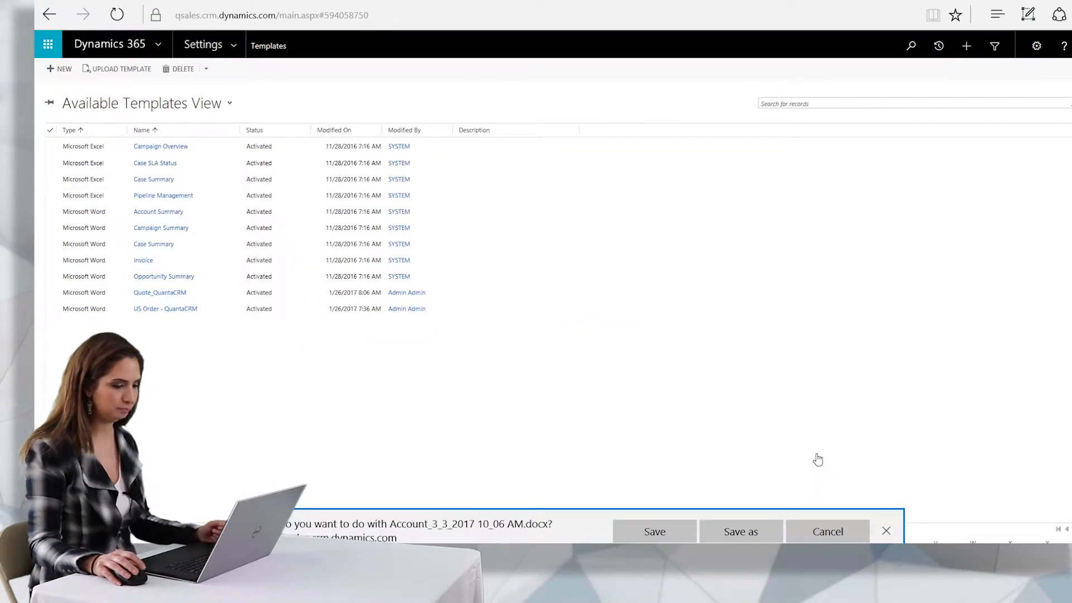
click(653, 531)
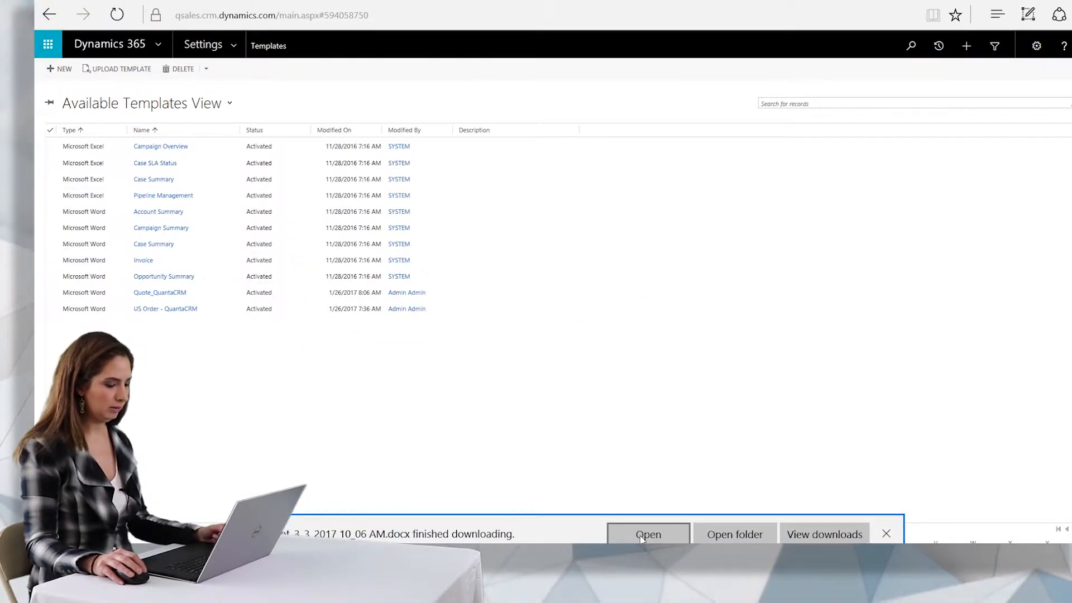
click(647, 534)
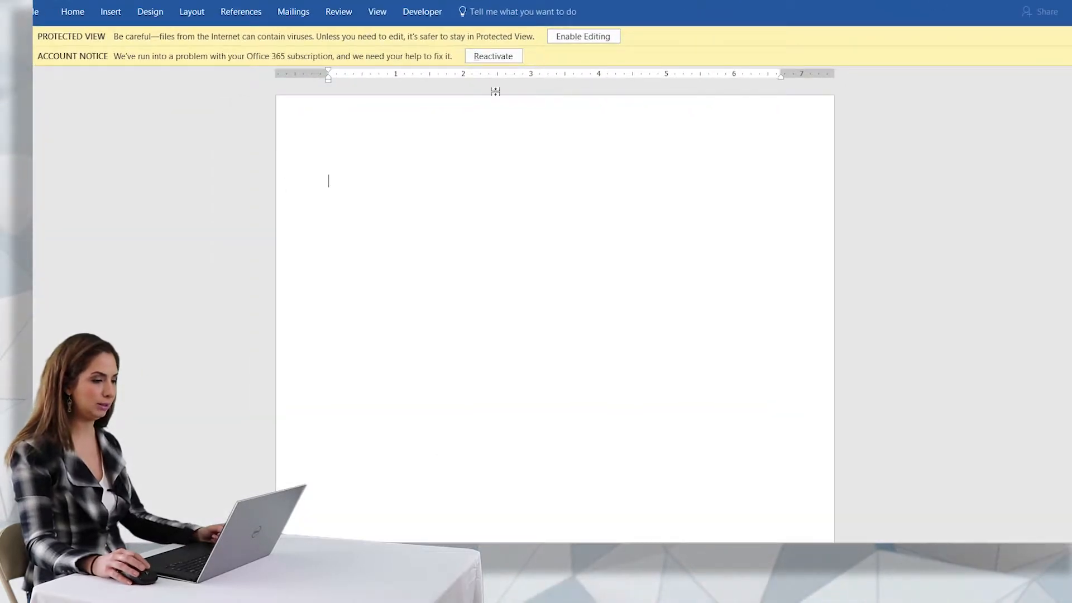
Show the XML Mapping pane with the urn:microsoft-crm/document-template/account/1/ part selected.
click(422, 11)
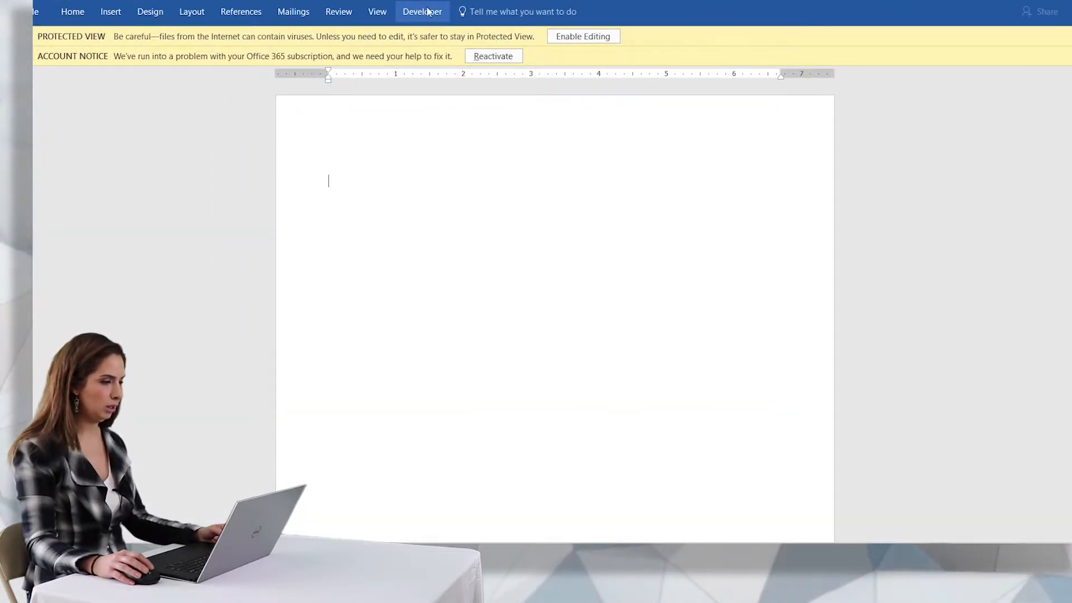
click(422, 11)
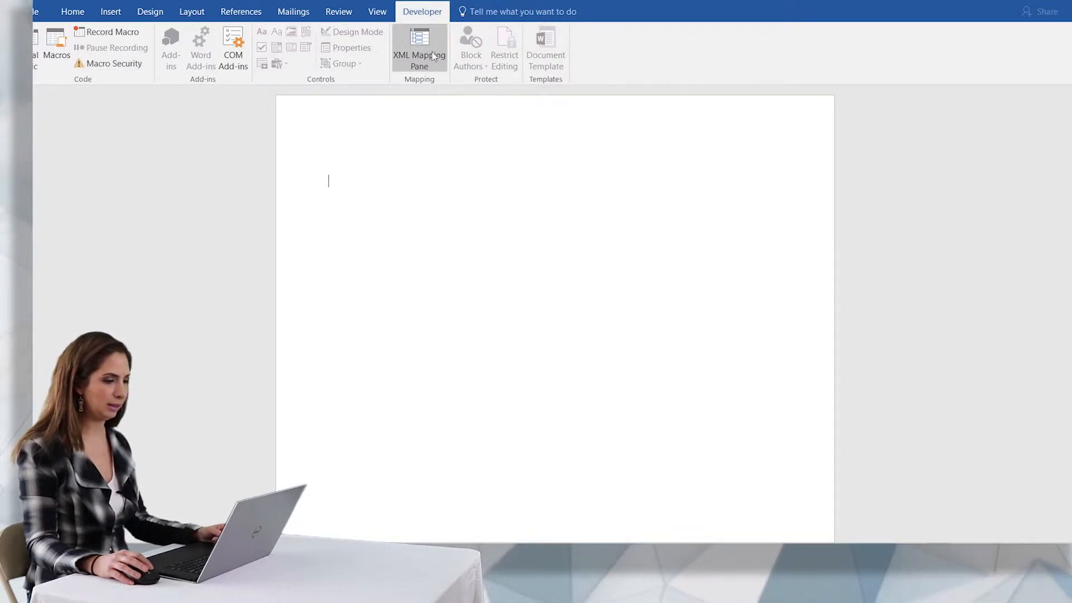
click(419, 48)
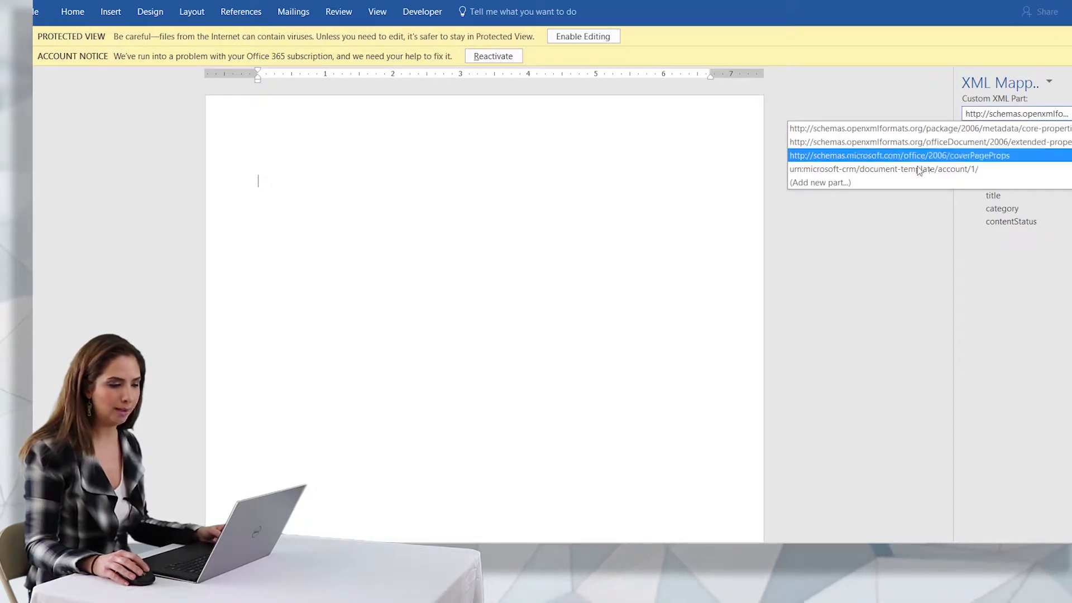
click(881, 168)
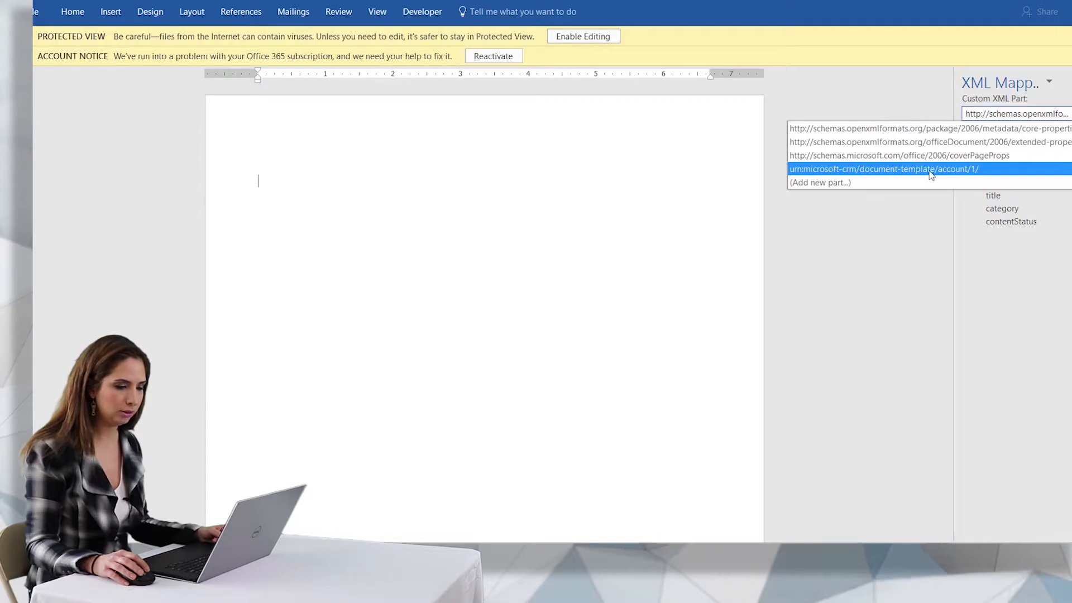
click(881, 169)
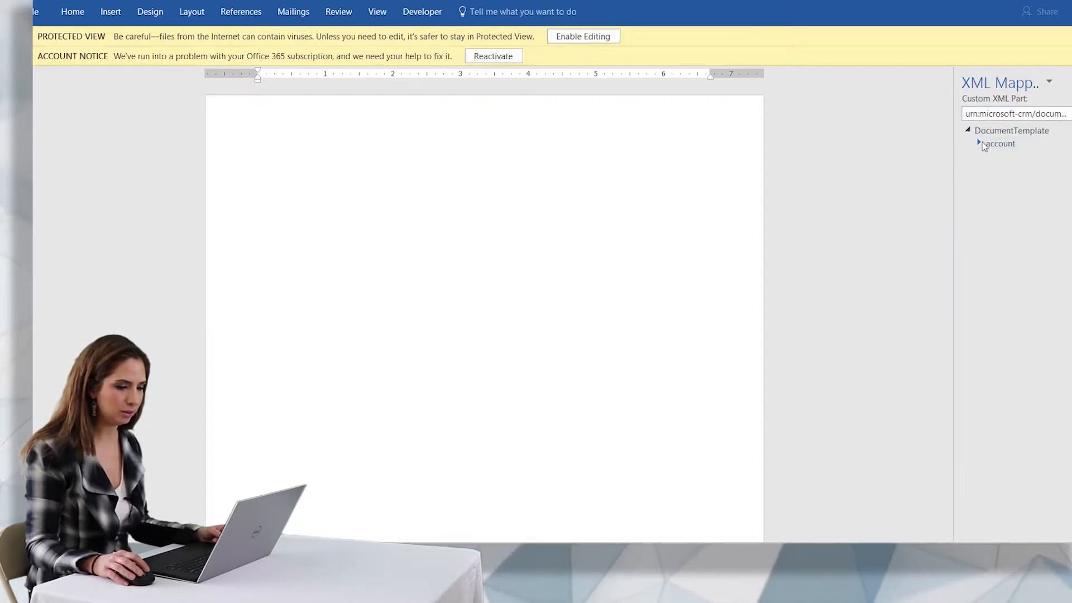
Expand the account node to the name field and enable editing of the document.
click(979, 144)
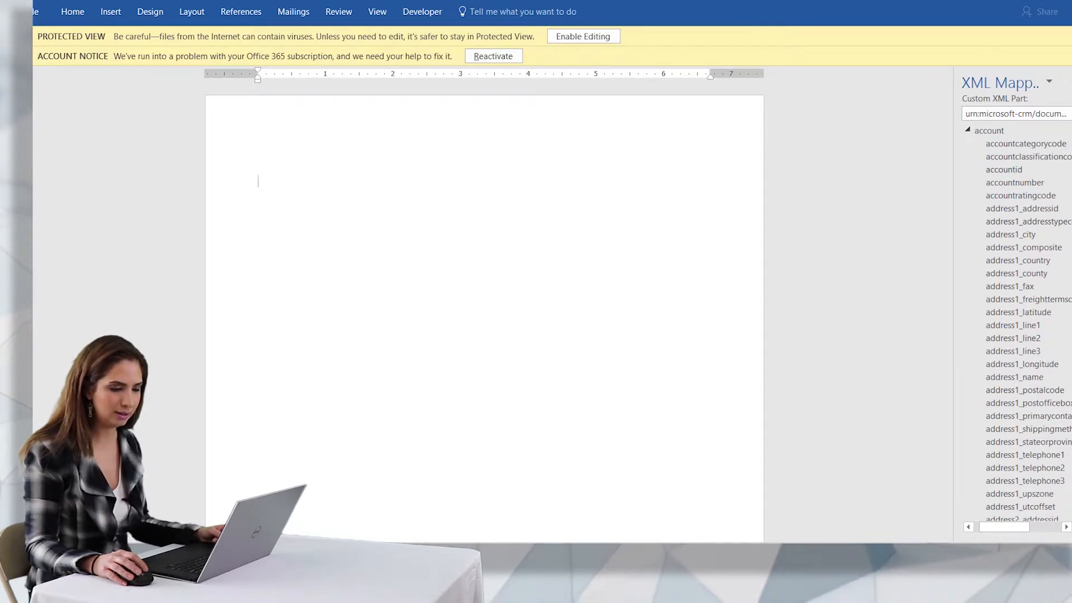
scroll(down, 3)
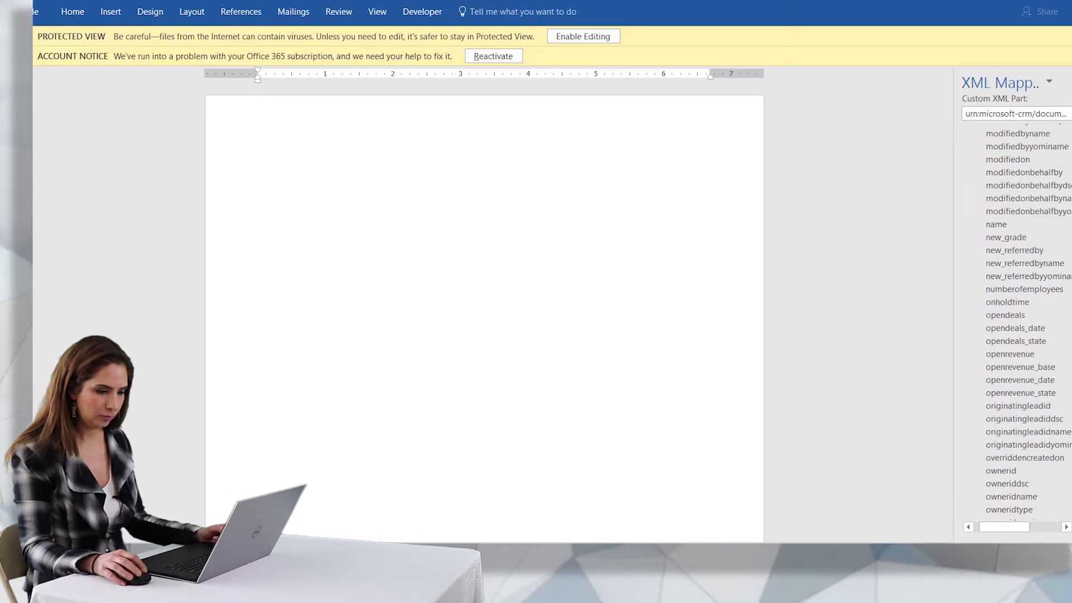
right_click(995, 223)
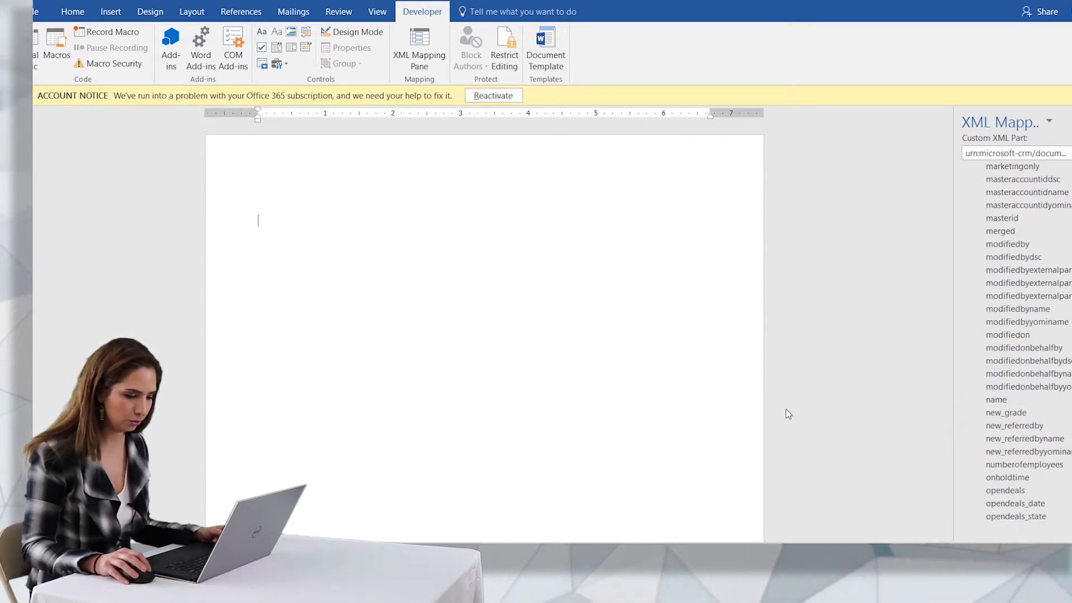
Insert the account name field as a plain-text content control in the page.
text(name)
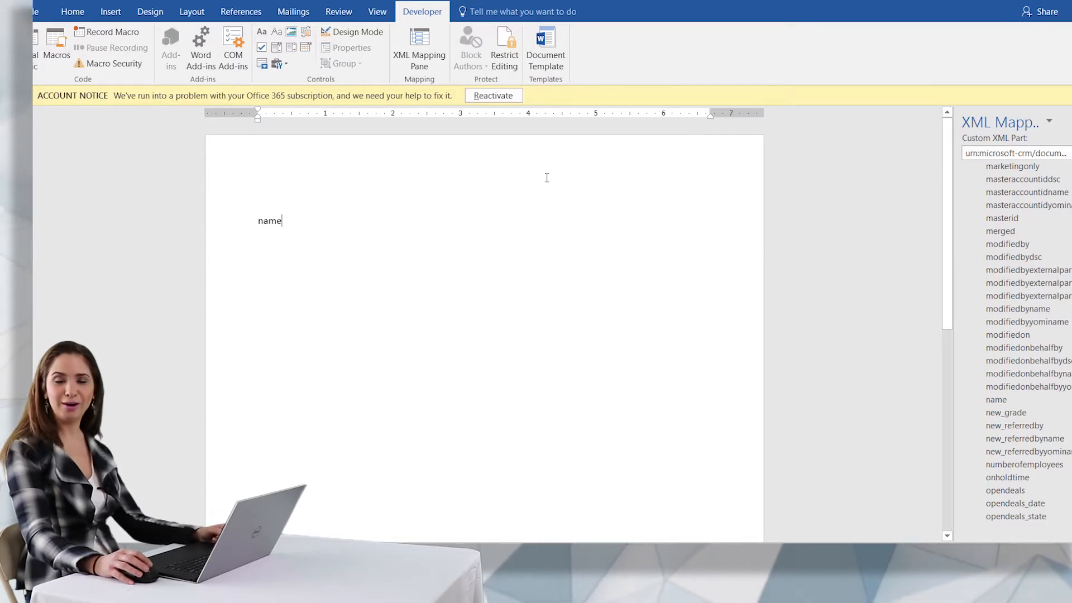
mouse_move(603, 157)
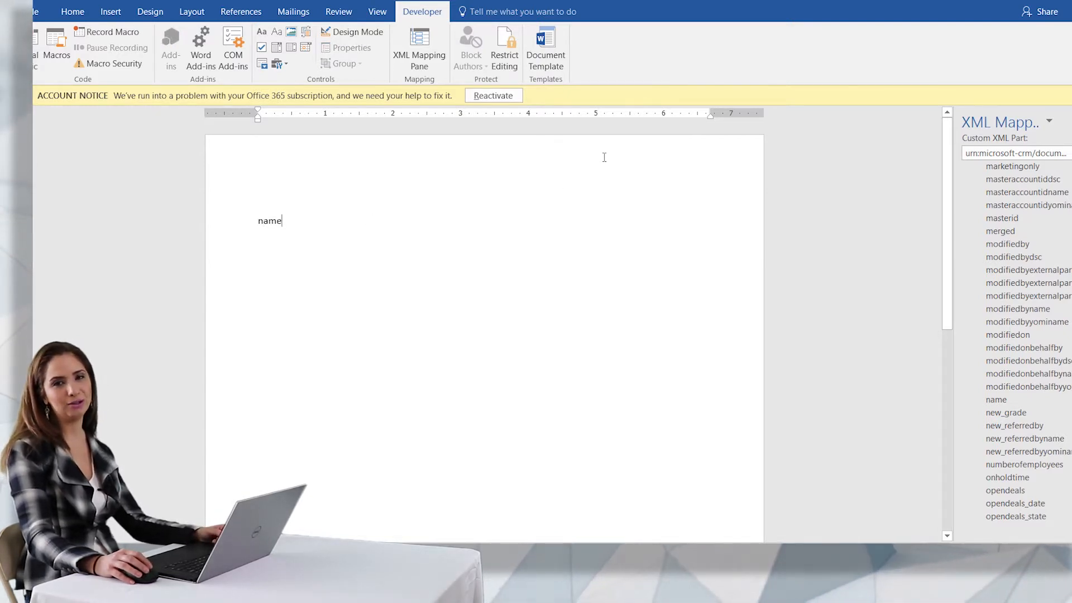